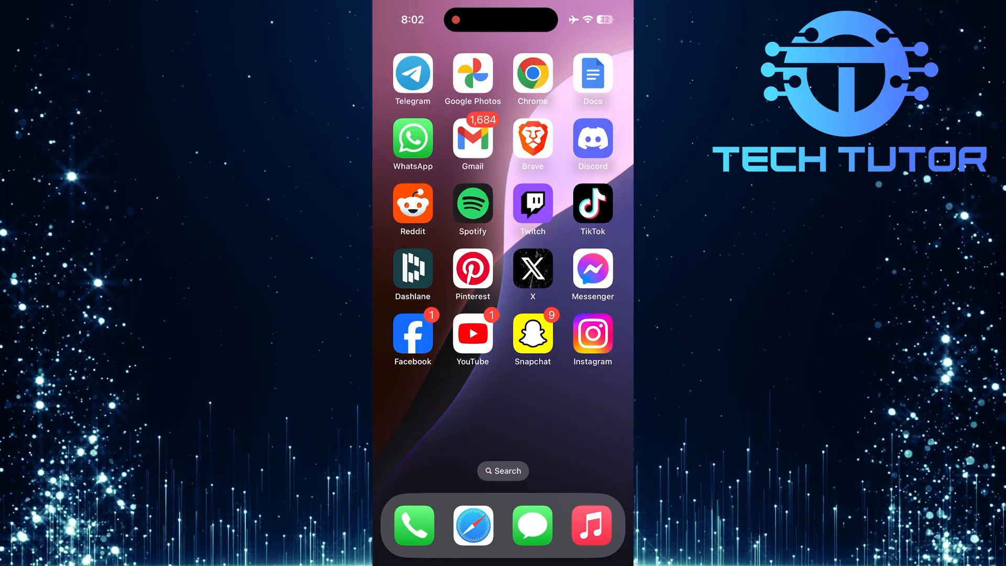
# Launch Spotify from the home screen and go to its Log in form.
pyautogui.click(473, 202)
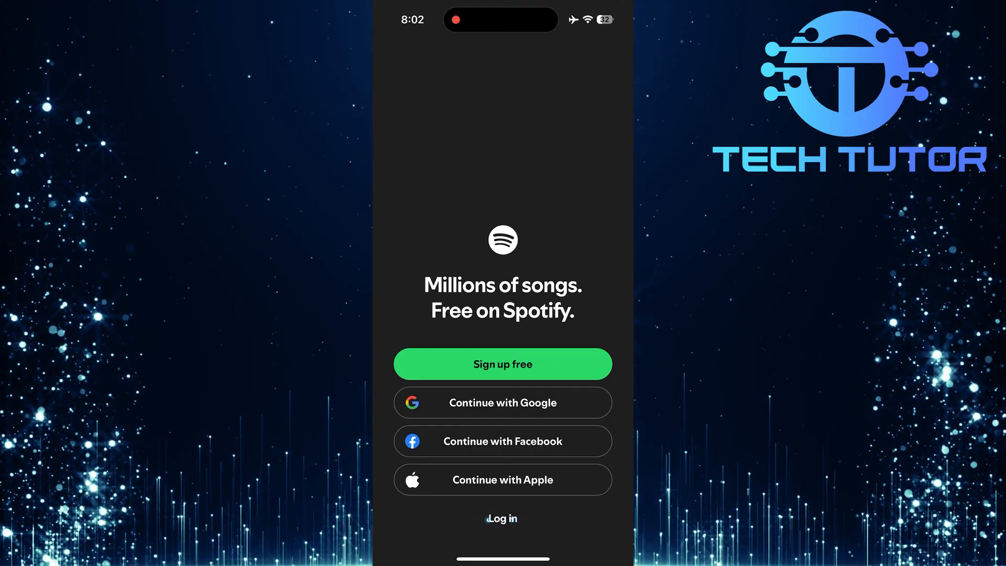
pyautogui.click(503, 518)
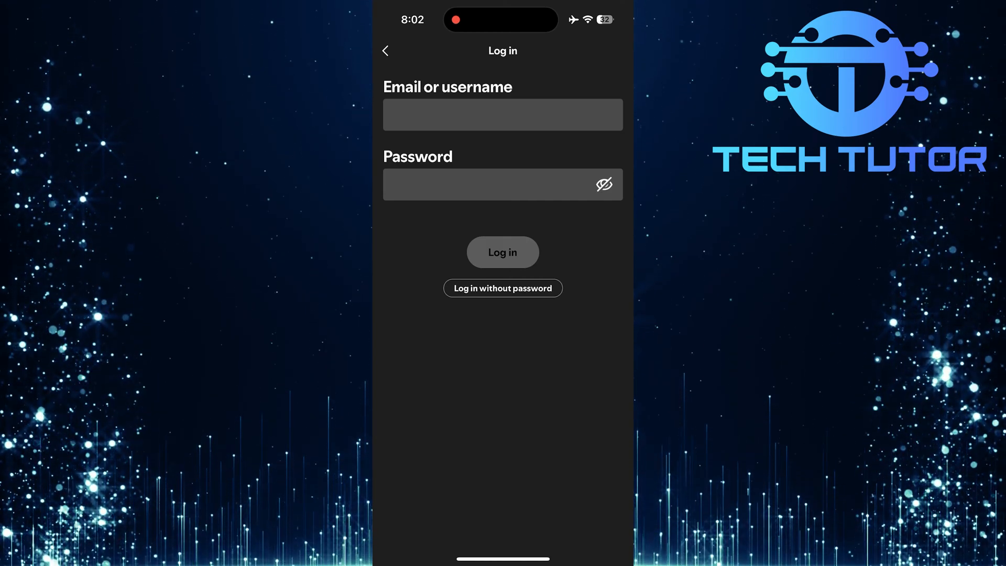
# Choose 'Log in without password' and activate the Email or username field.
pyautogui.click(502, 288)
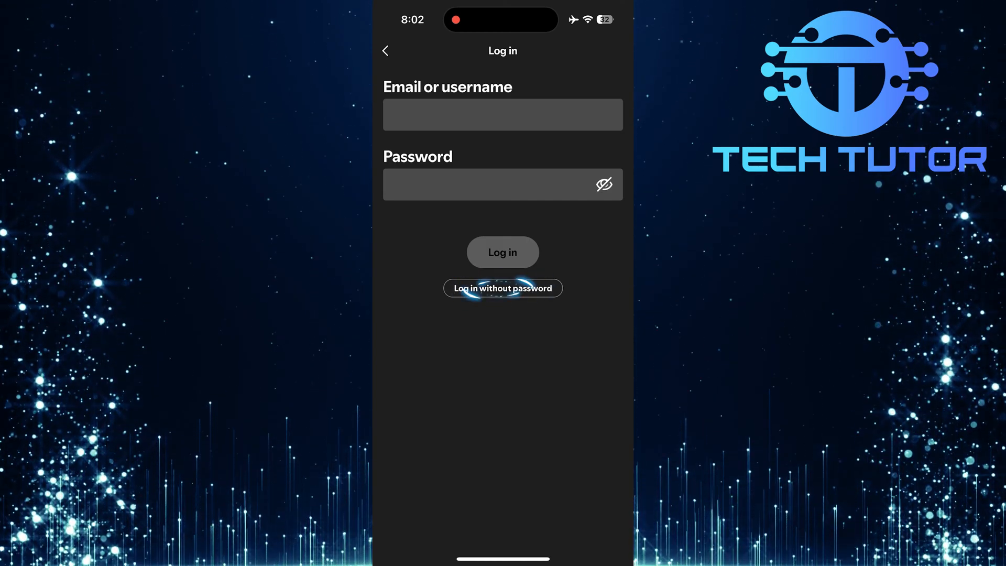
pyautogui.click(503, 288)
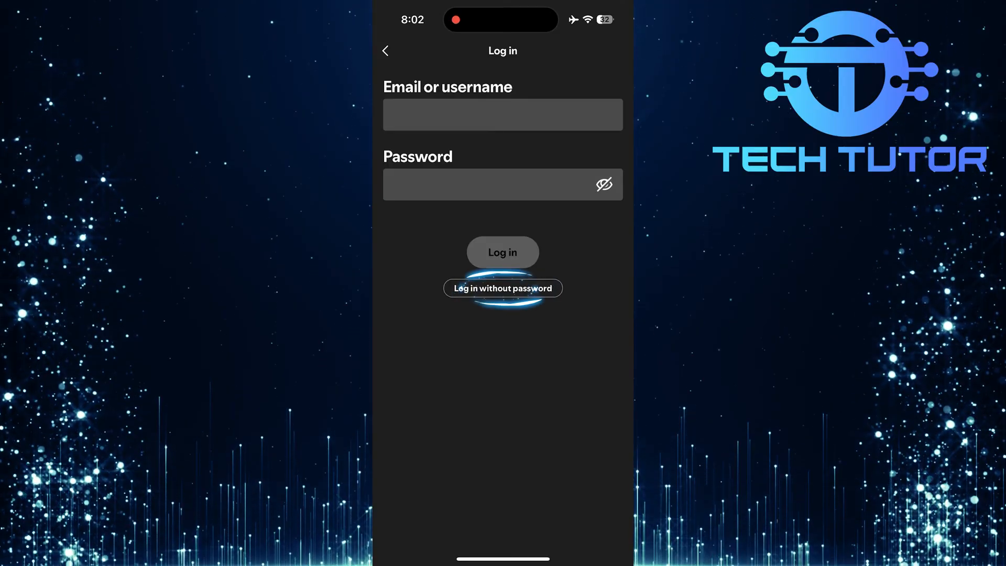
pyautogui.click(503, 288)
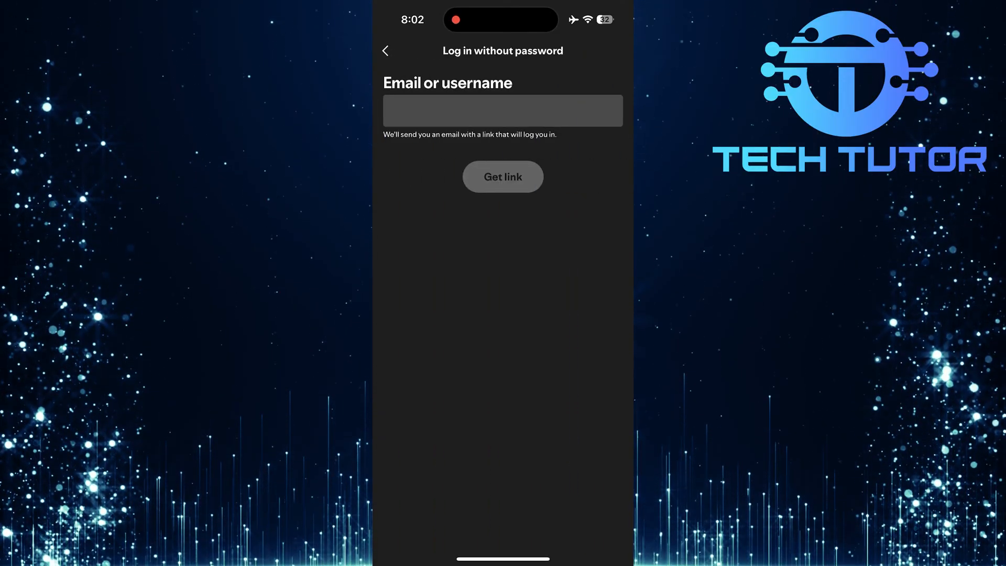
pyautogui.click(503, 111)
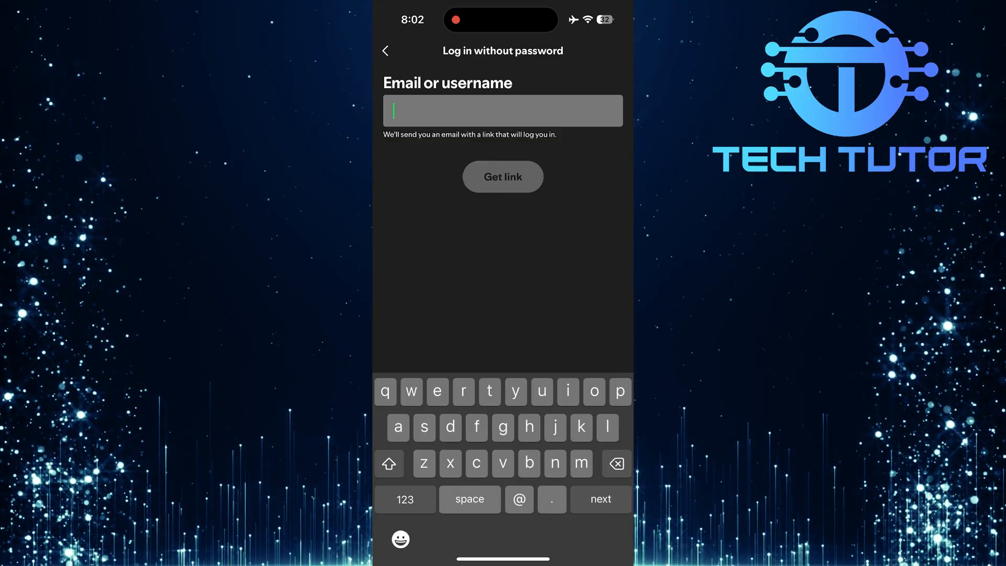
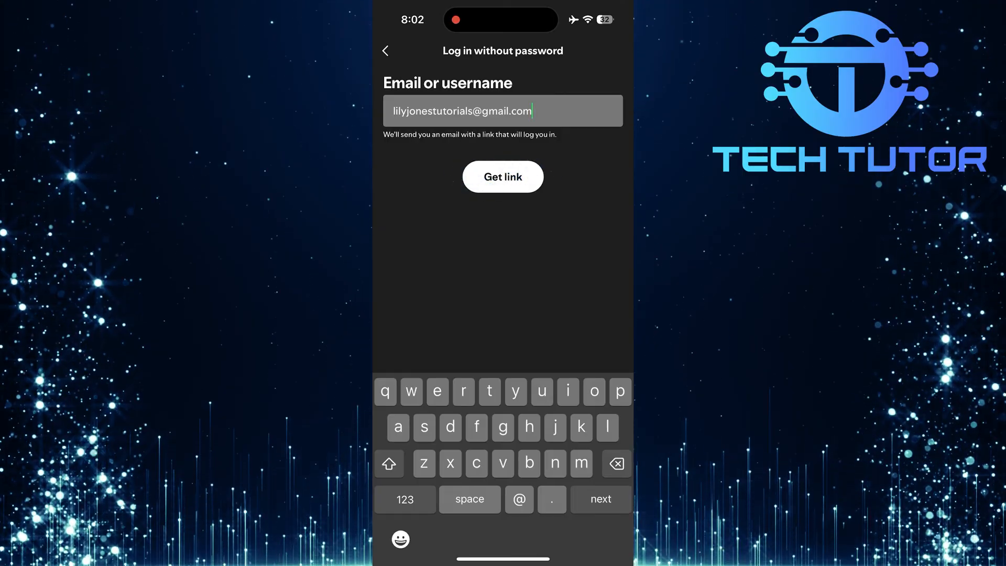
pyautogui.click(504, 177)
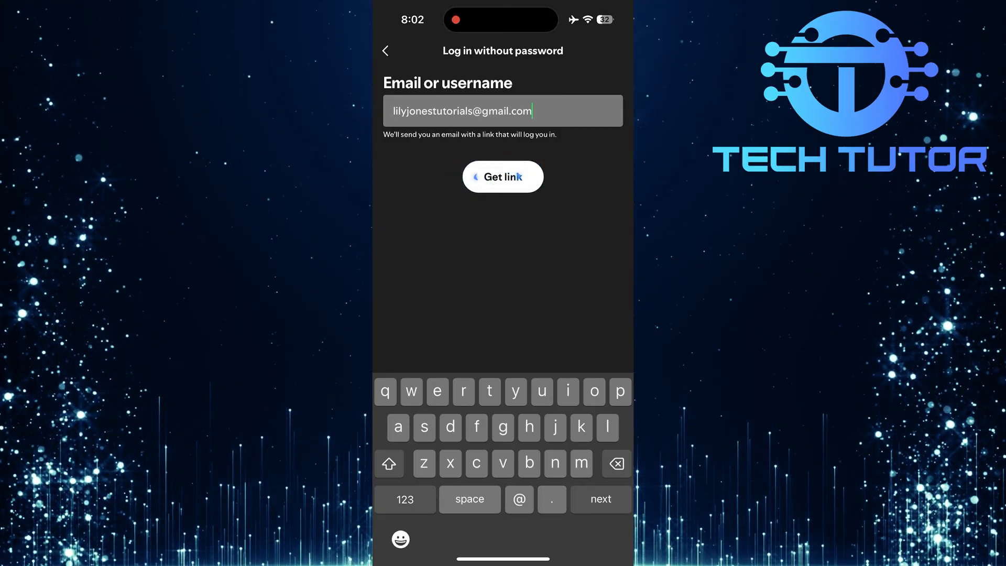
pyautogui.click(502, 177)
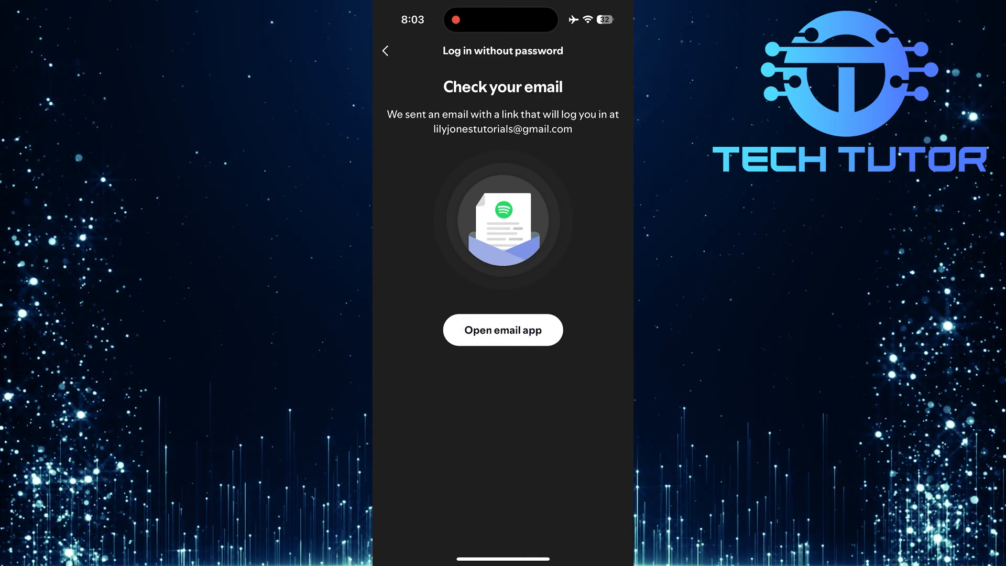
# Open the email in Gmail, choosing Gmail from the email app sheet.
pyautogui.click(503, 330)
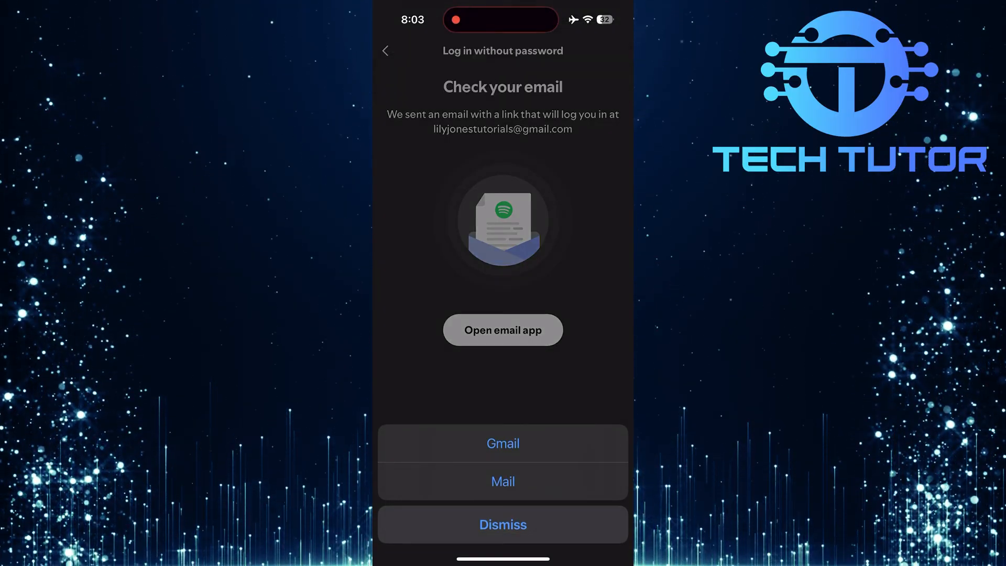
pyautogui.click(502, 524)
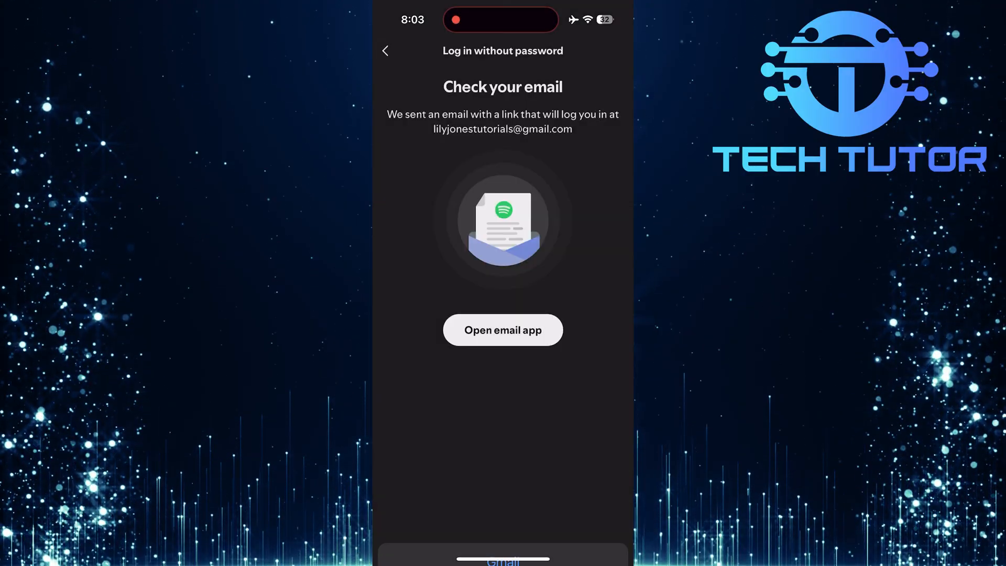
pyautogui.click(503, 329)
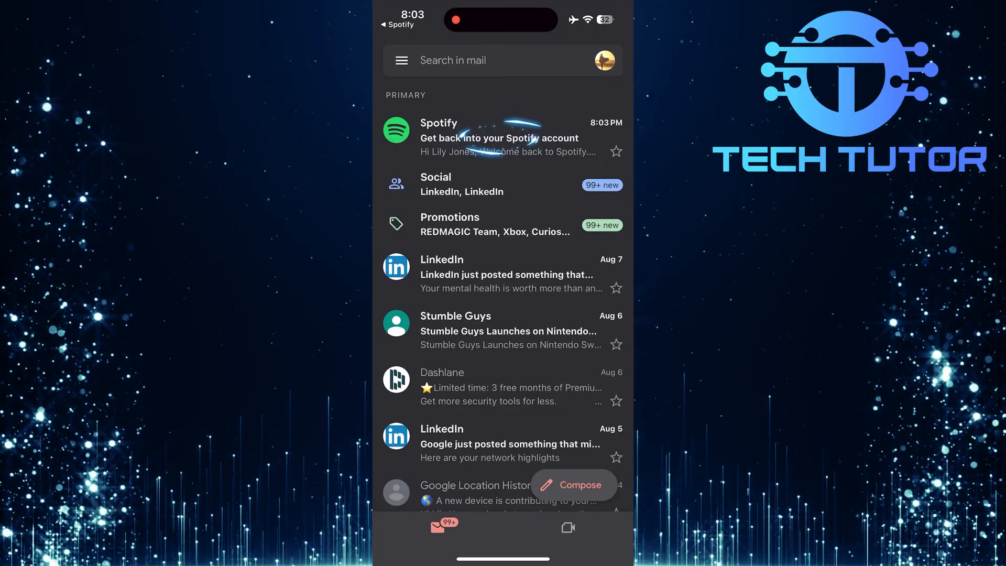
pyautogui.click(501, 137)
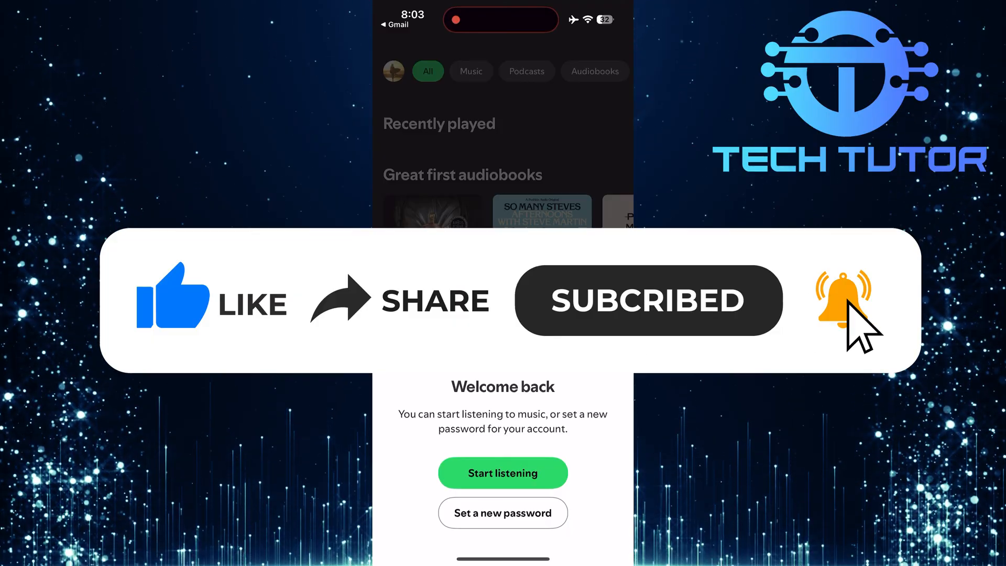
pyautogui.moveTo(854, 328)
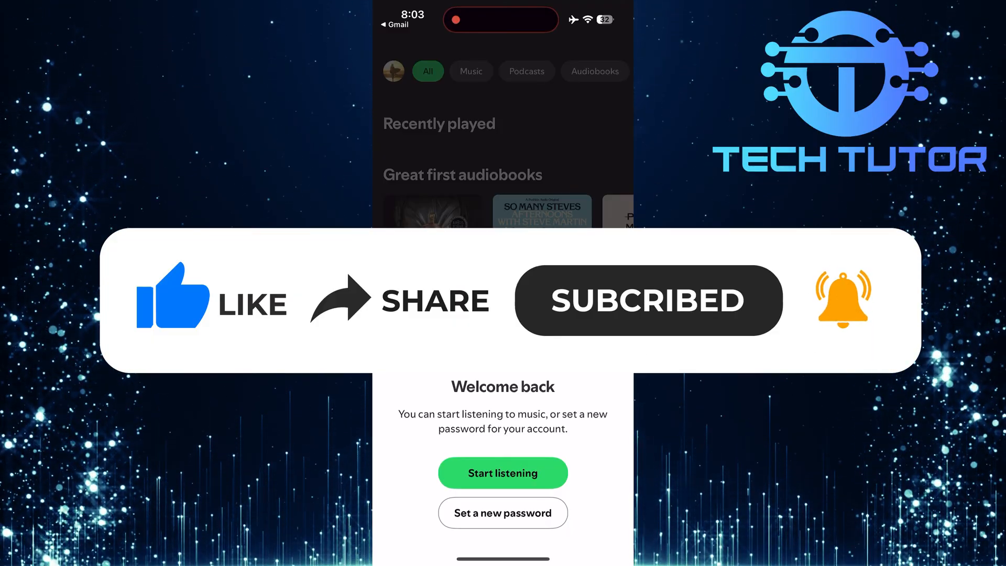